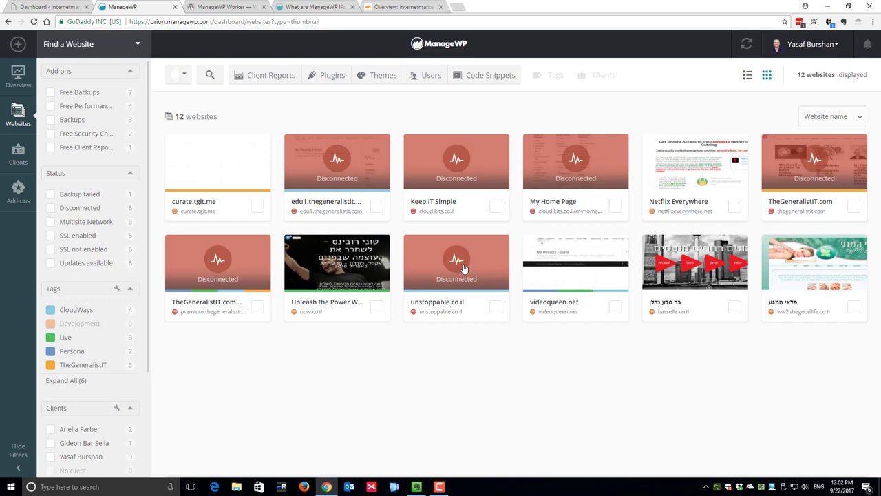
mouse_move(518, 231)
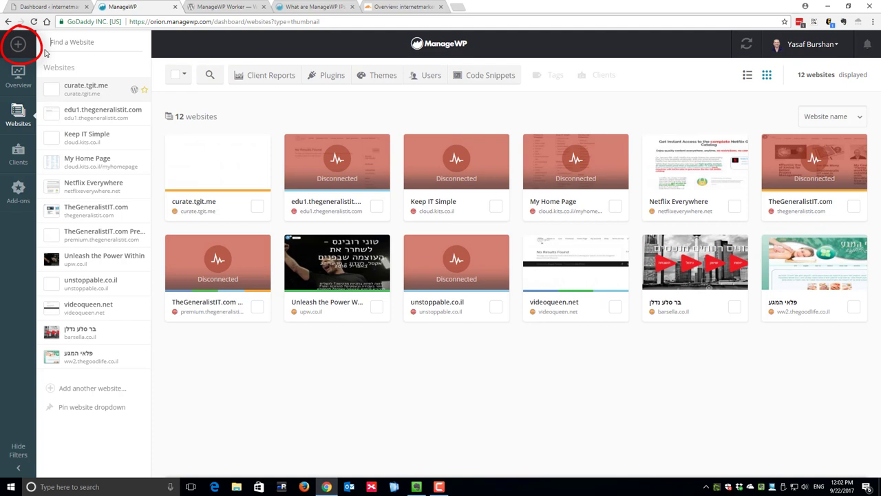
Start adding a new website from the + button in the left sidebar
click(19, 45)
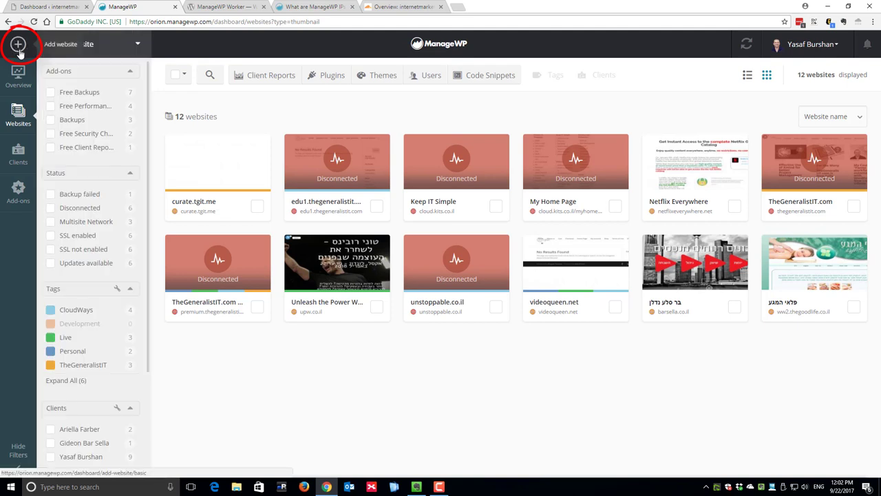
click(17, 45)
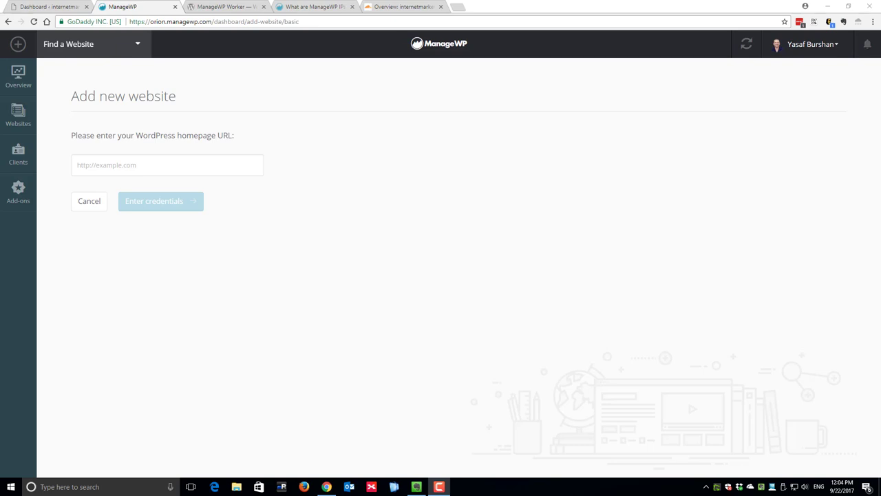
Go to the site's WordPress admin and reach Plugins > Add New
click(213, 9)
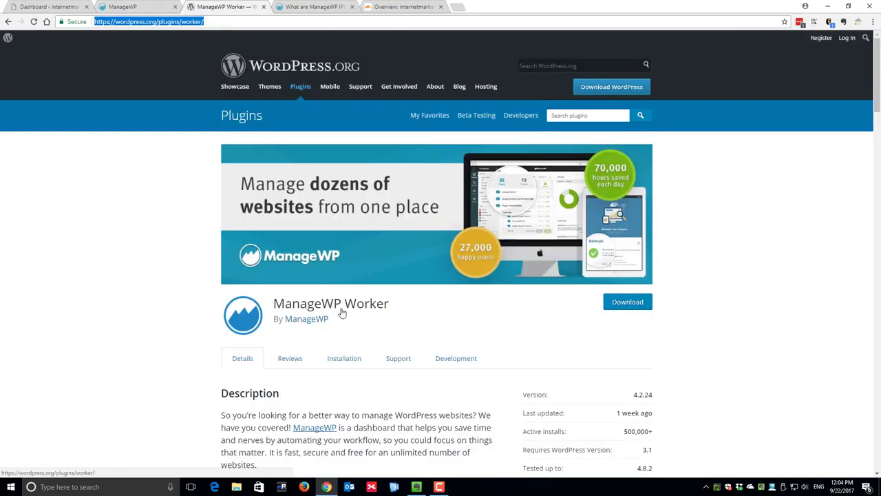
mouse_move(358, 314)
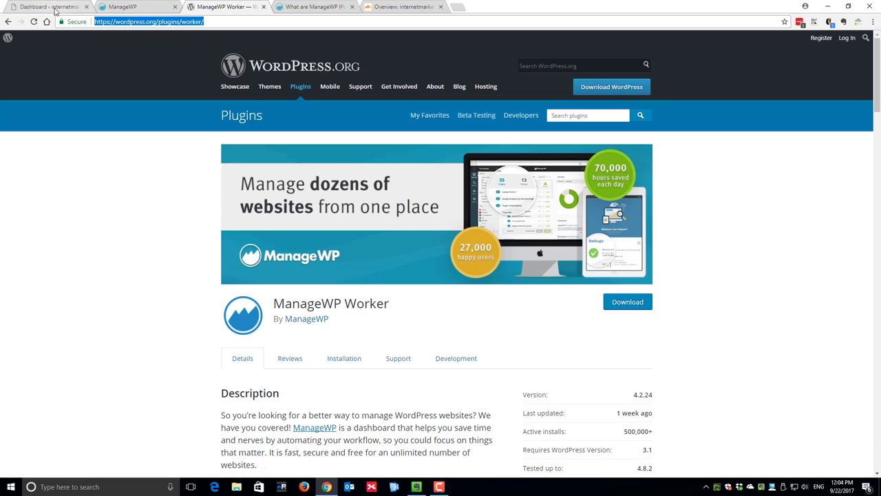
click(48, 8)
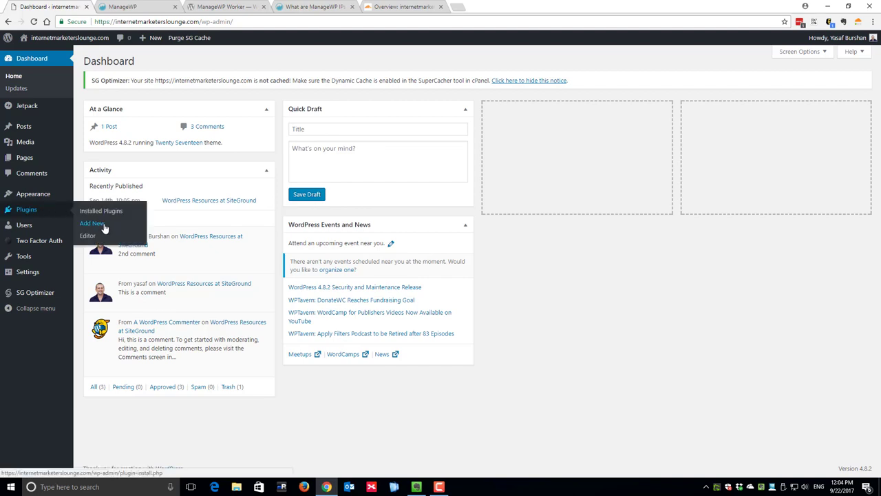
click(91, 223)
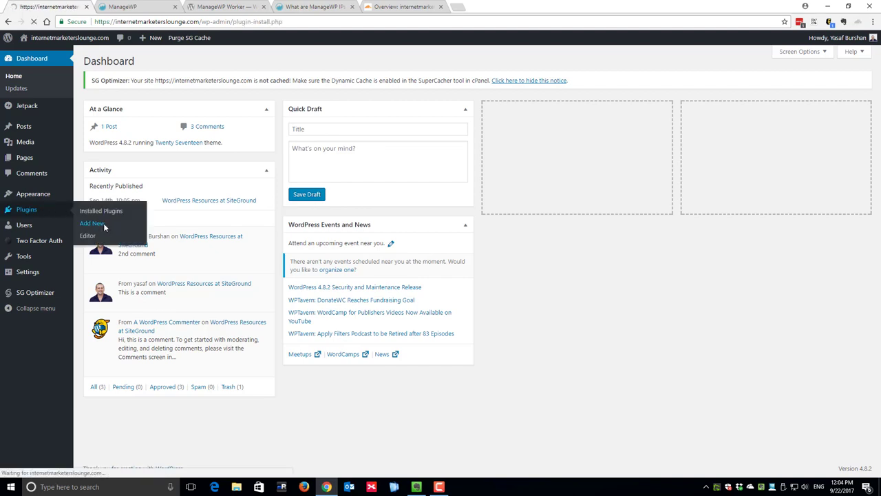
click(89, 223)
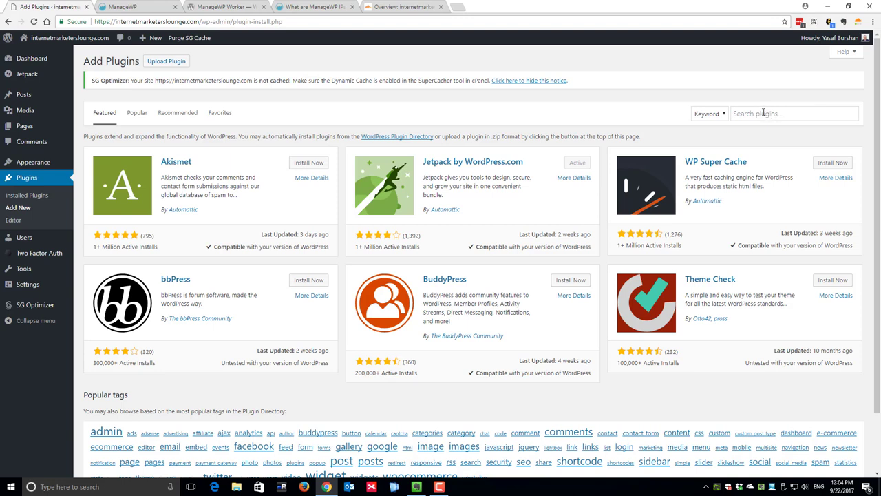
Search 'managewp', then install and activate the ManageWP Worker plugin
click(794, 113)
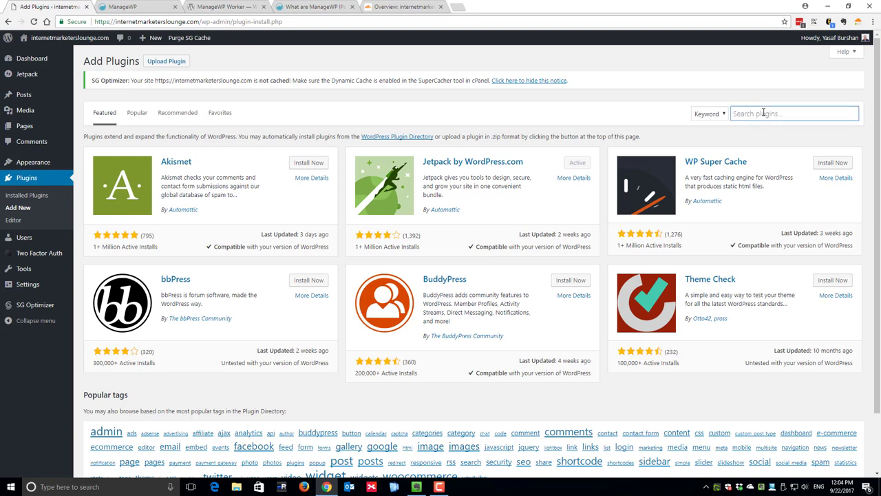
text(managewp)
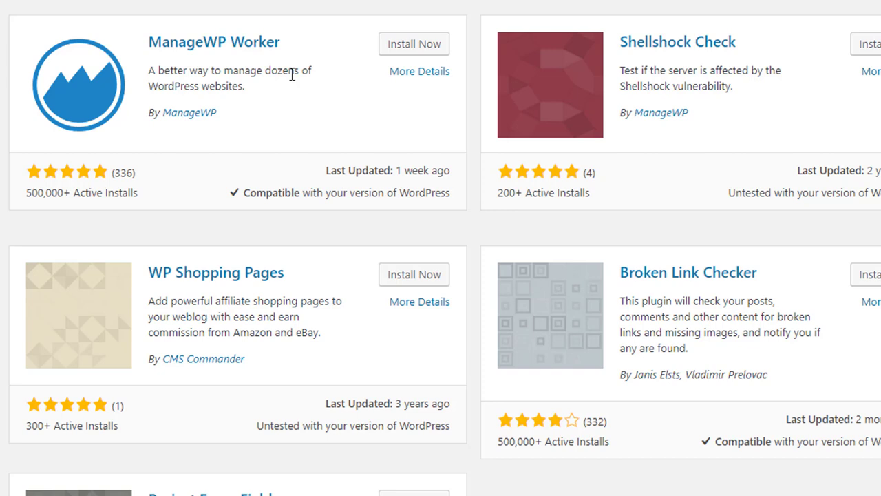
click(413, 43)
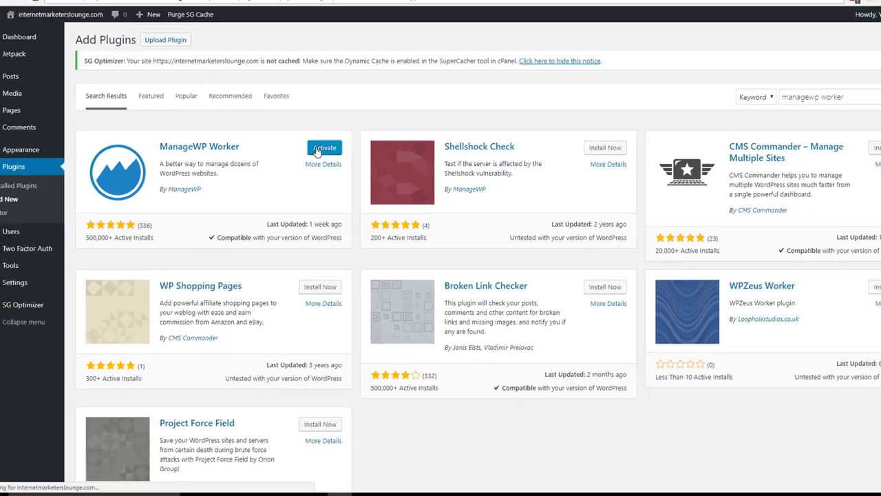
click(324, 148)
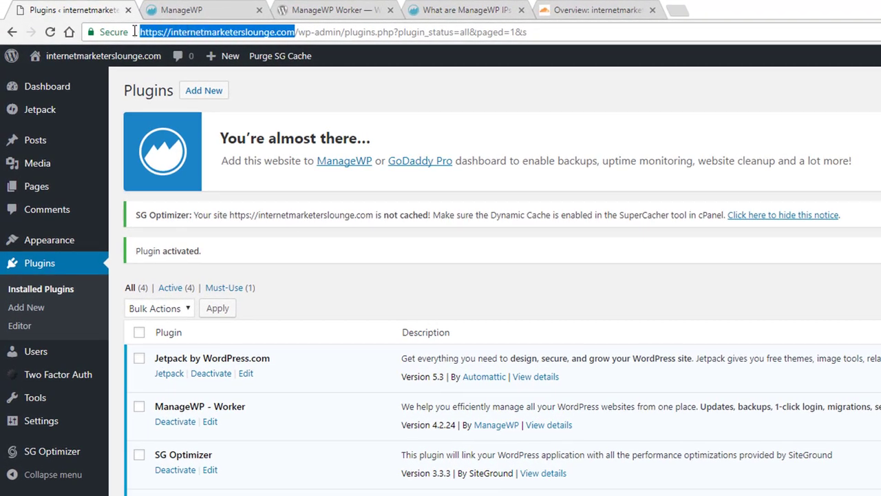
mouse_move(281, 55)
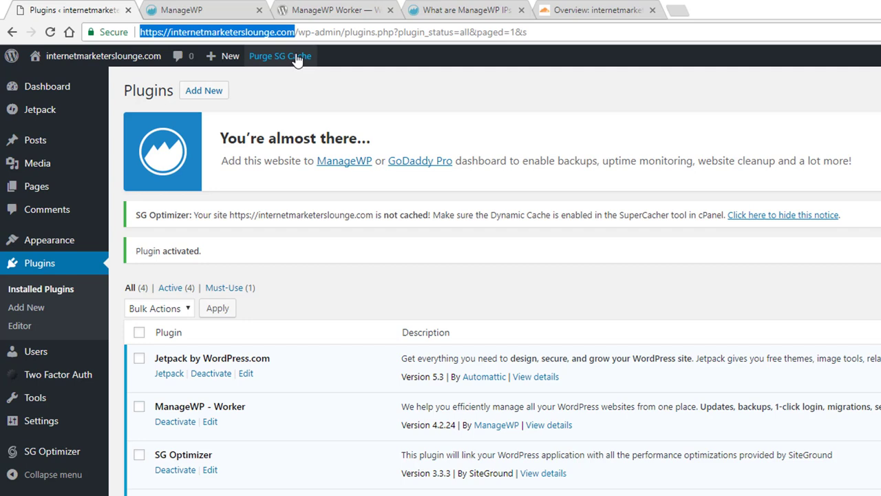
click(182, 11)
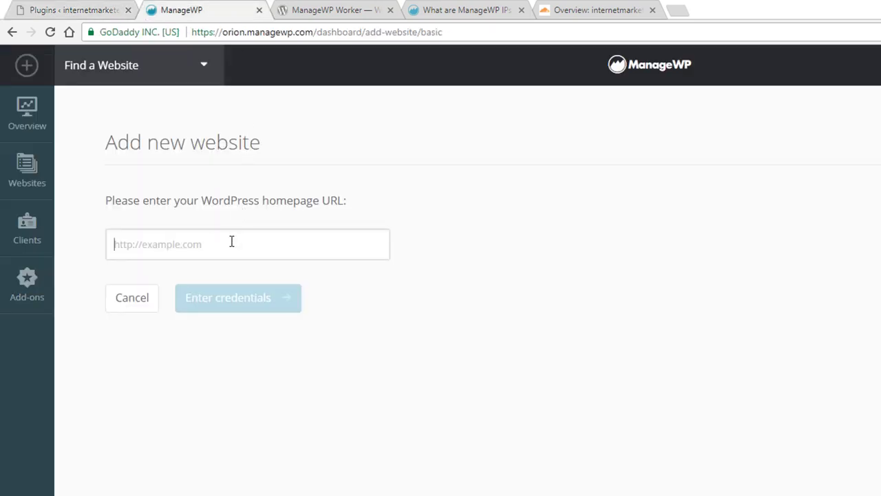
text(https://internetmarketerslounge.com)
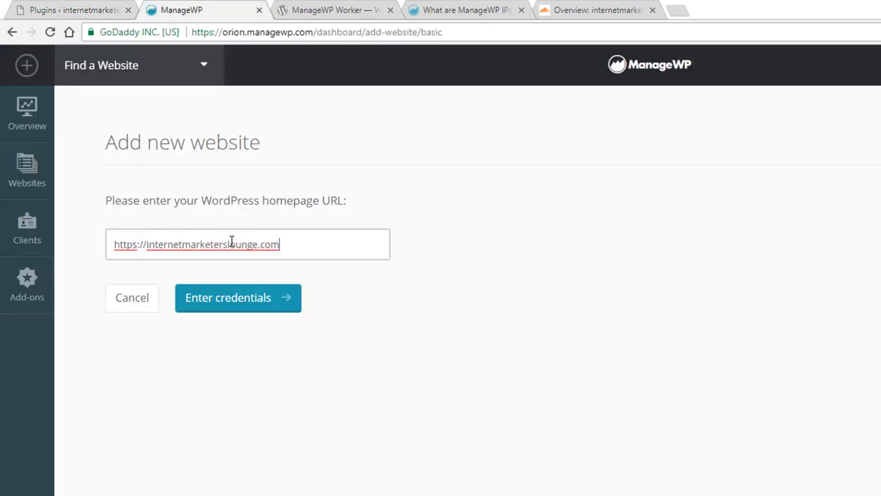
click(237, 297)
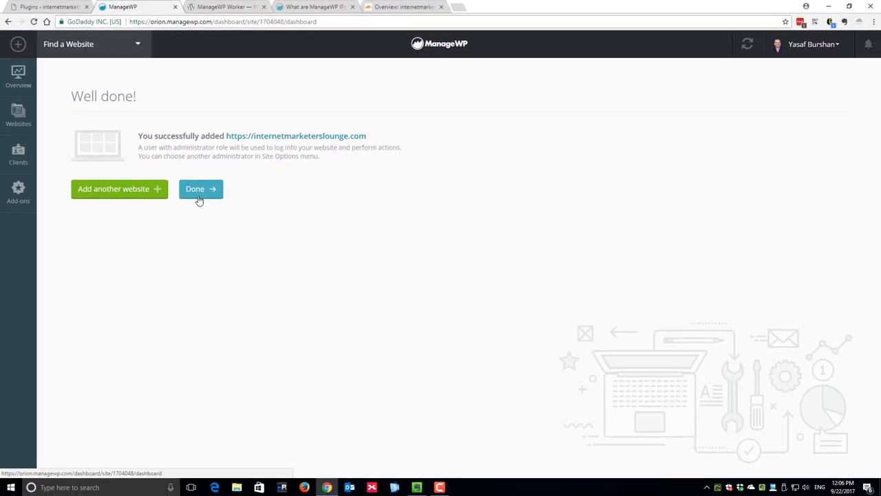
click(199, 188)
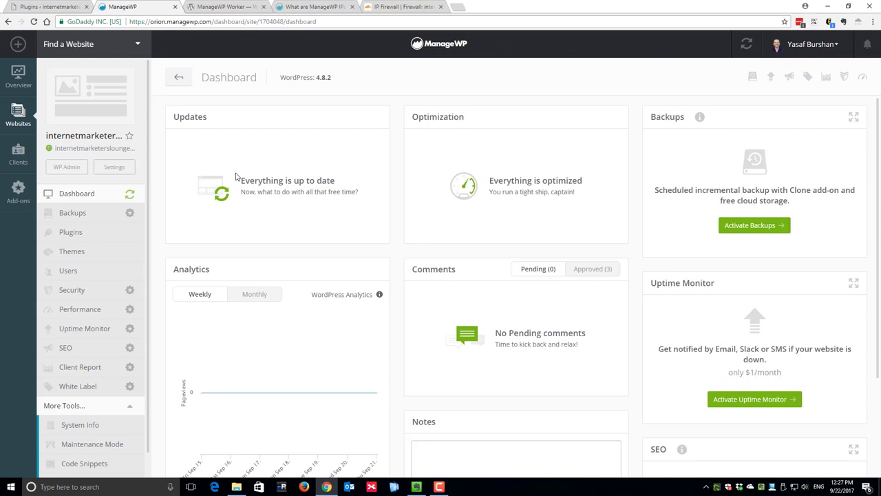
mouse_move(94, 141)
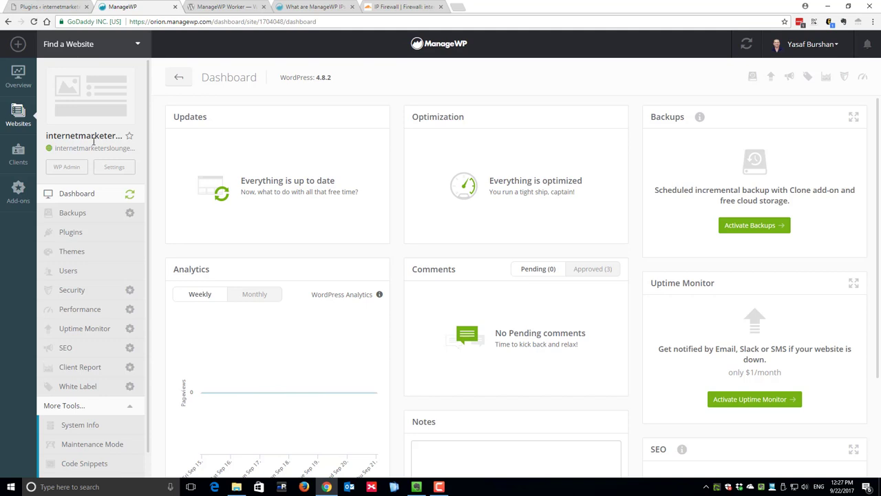
mouse_move(75, 216)
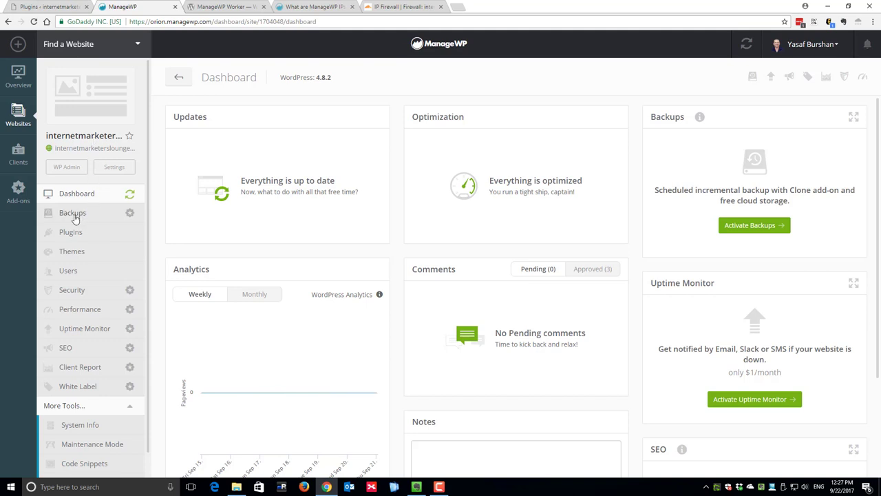
Go to the site's Backups section and start activating backups
click(72, 212)
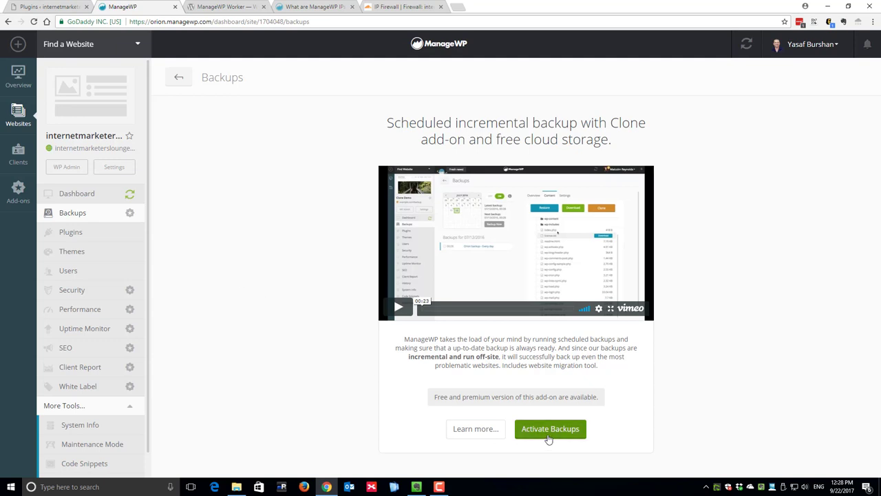
click(549, 429)
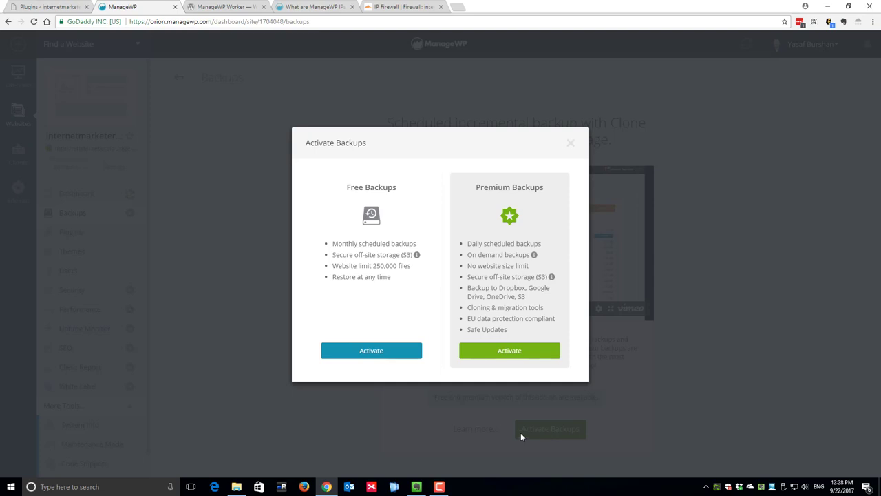
mouse_move(372, 351)
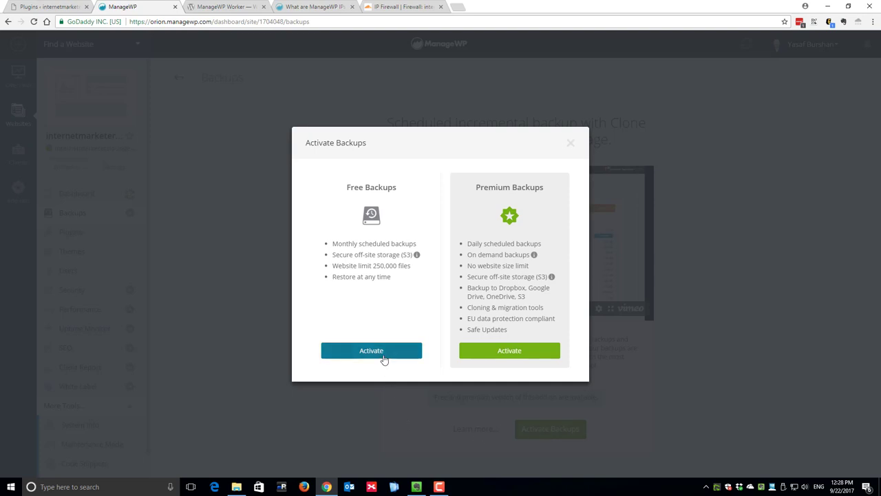
Activate free monthly backups, keeping United States region and files plus database included
click(371, 352)
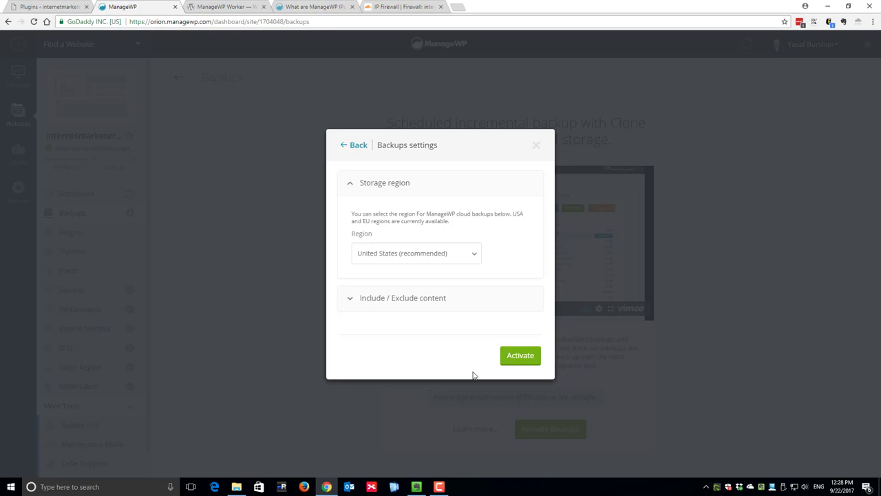
click(416, 253)
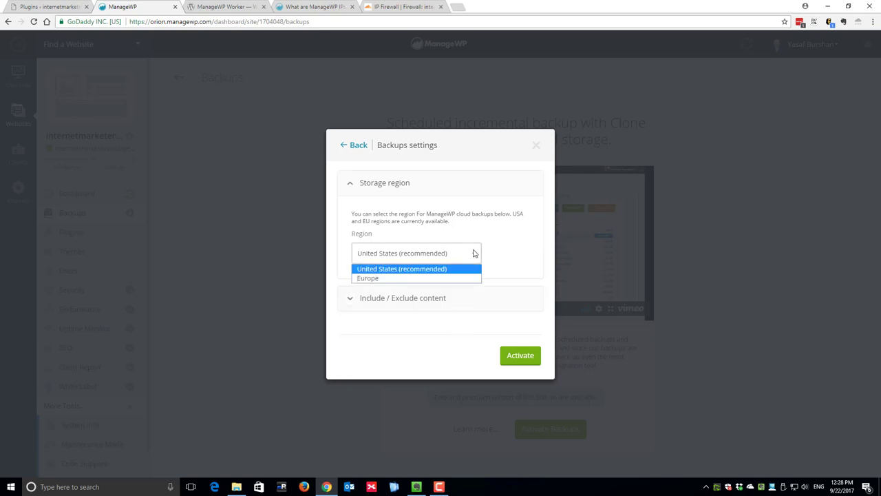
click(402, 268)
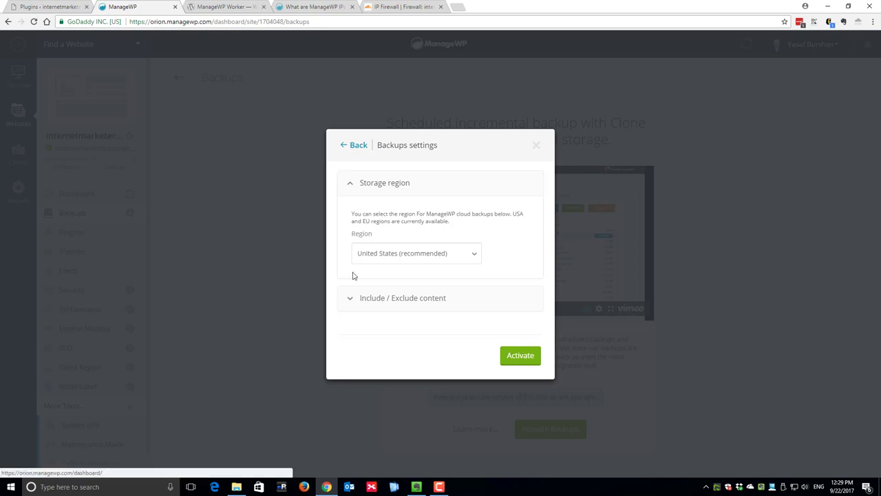
click(402, 298)
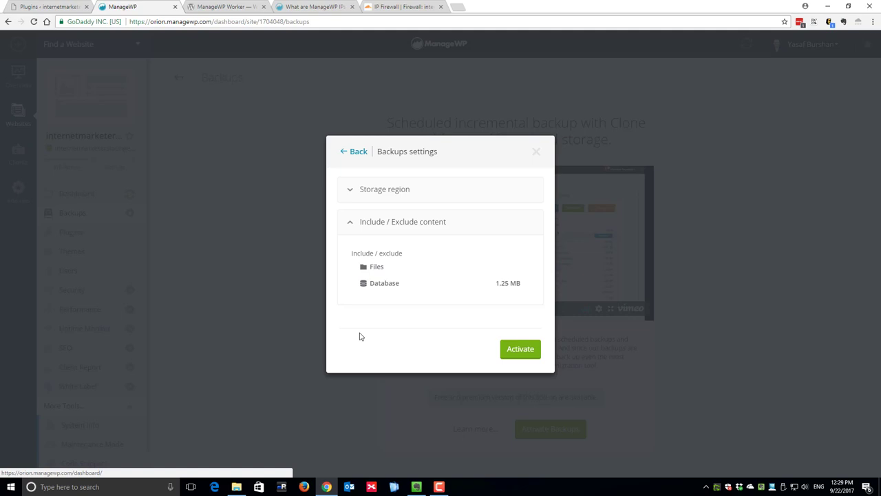
click(521, 350)
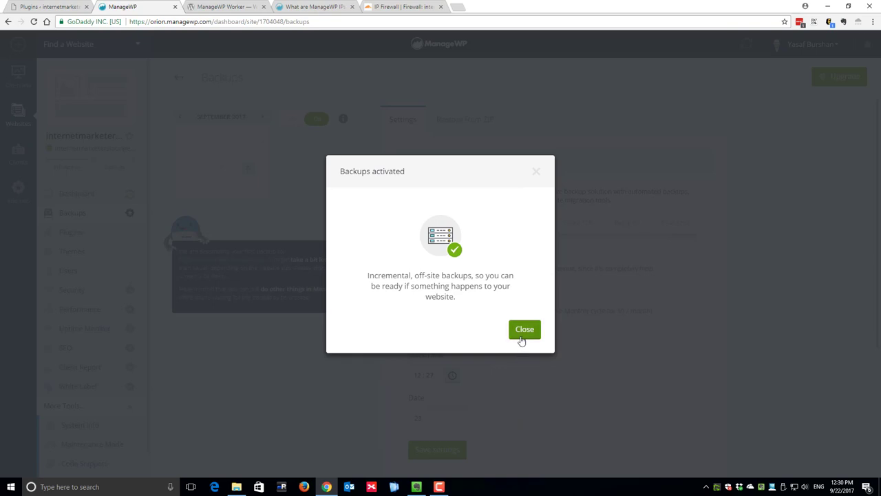
Dismiss the Backups activated confirmation and wait for the initial backup
click(524, 329)
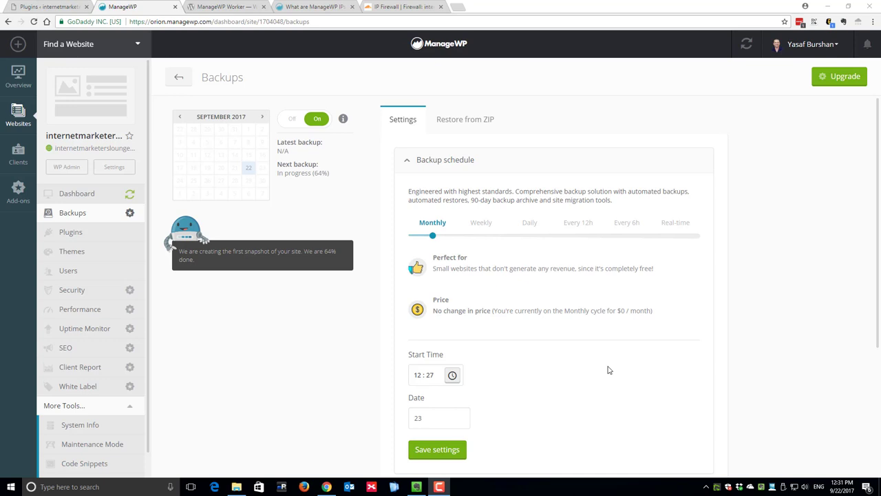
mouse_move(458, 259)
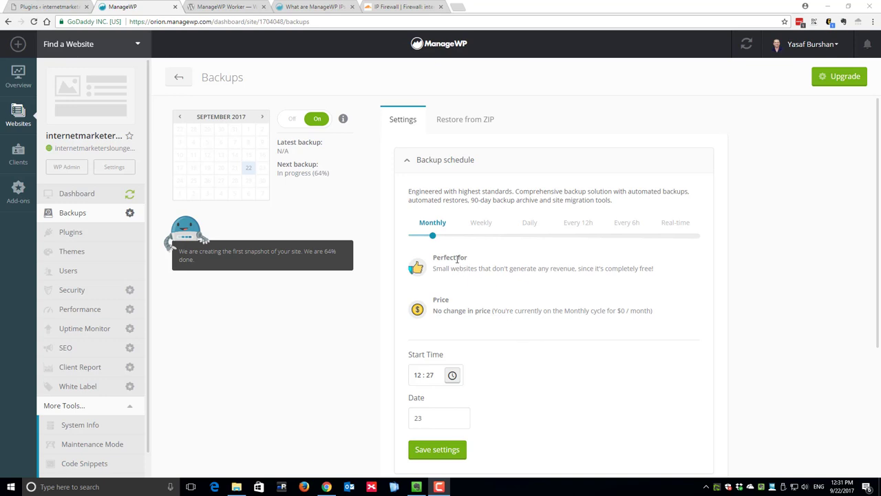
mouse_move(431, 237)
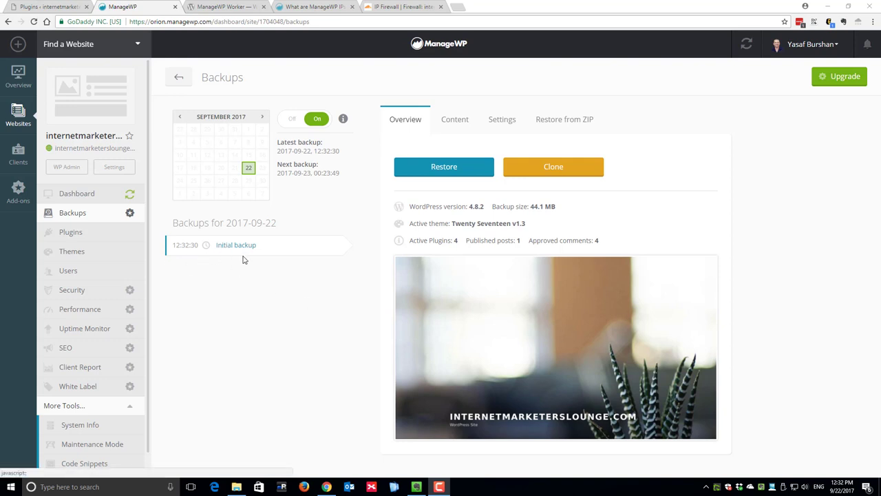
mouse_move(237, 254)
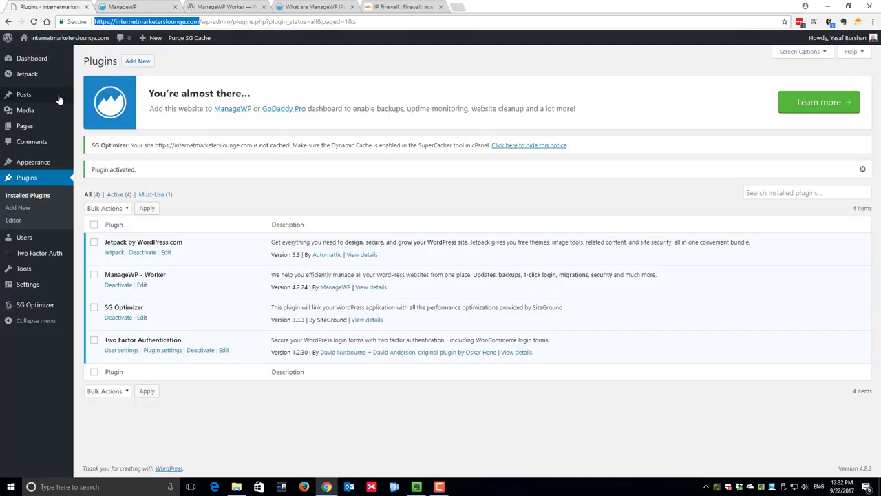
Trash the site's only post and empty the posts trash
click(23, 94)
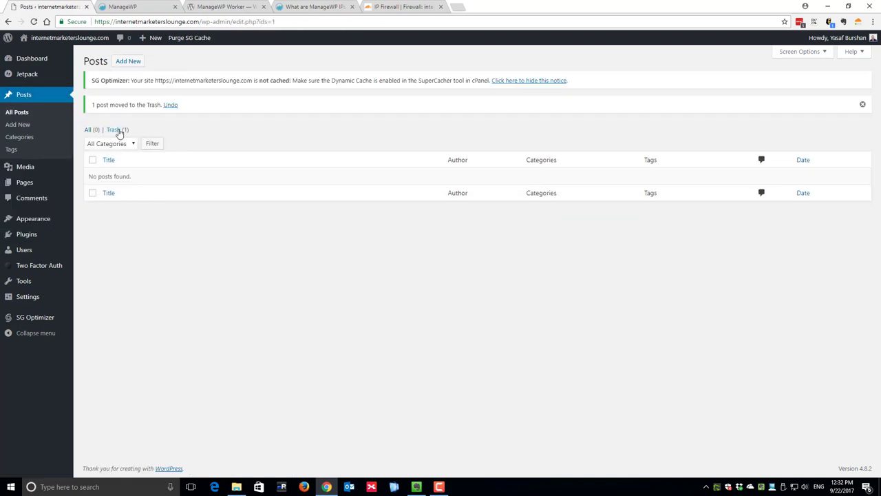
click(113, 130)
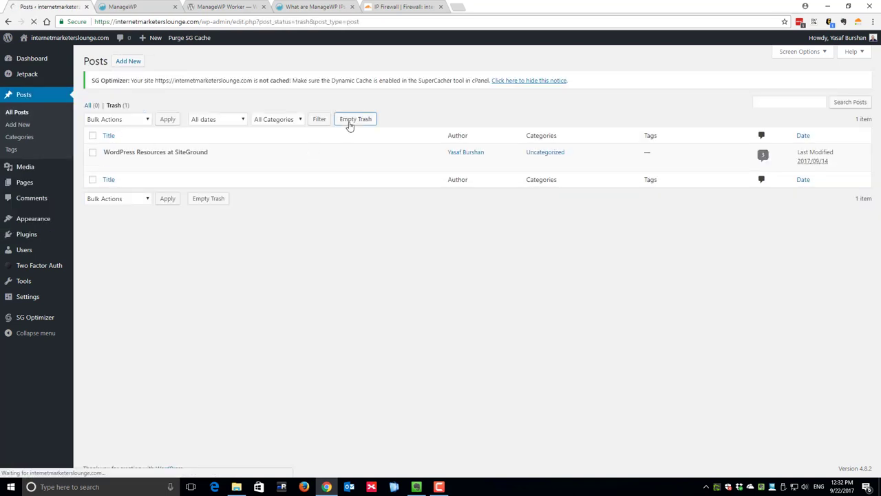
click(355, 118)
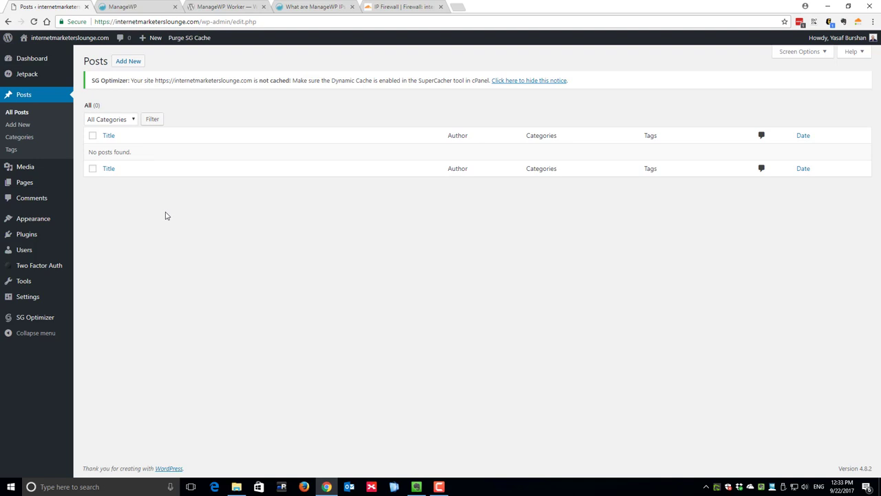
mouse_move(99, 41)
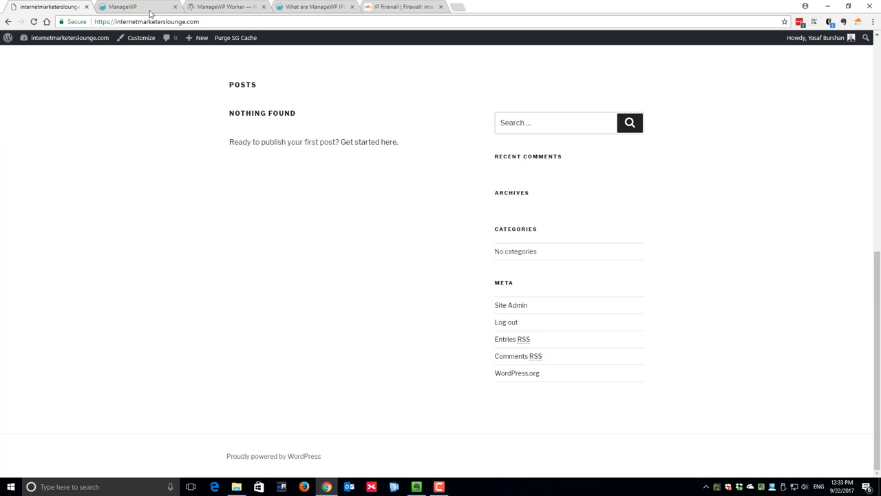
Restore the site from the initial backup and confirm the Restore Notice
click(130, 8)
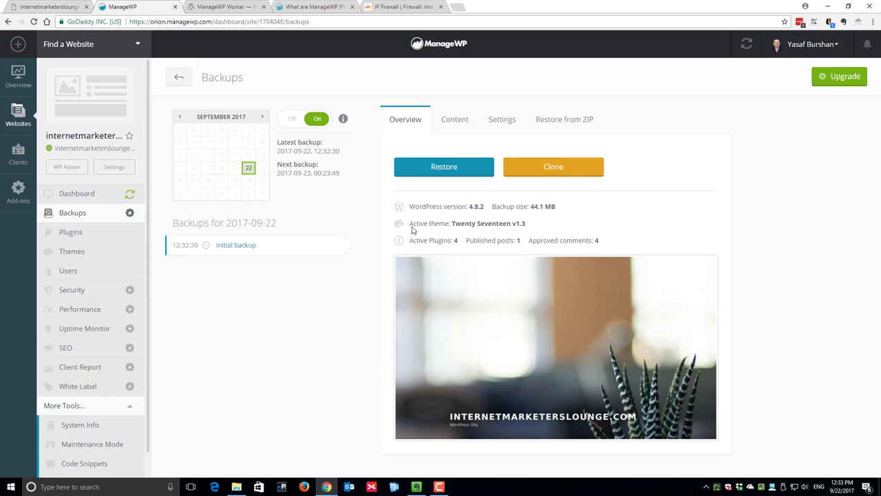
click(443, 166)
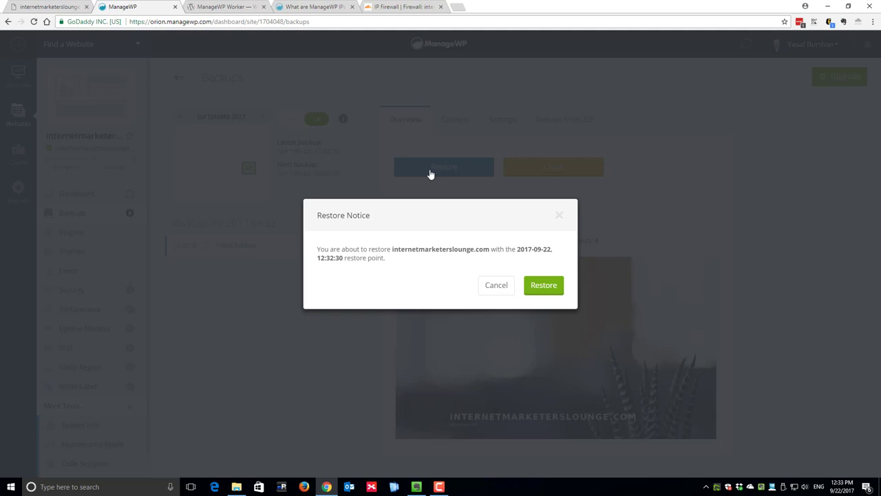
mouse_move(544, 285)
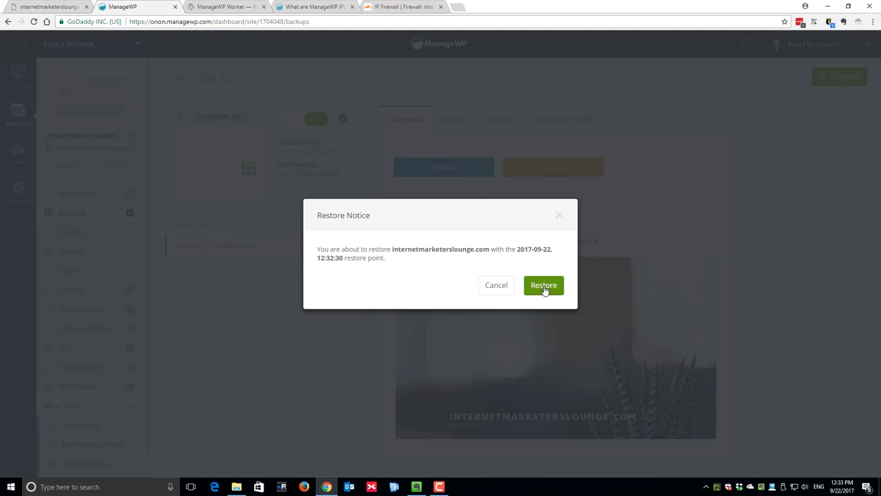
click(543, 285)
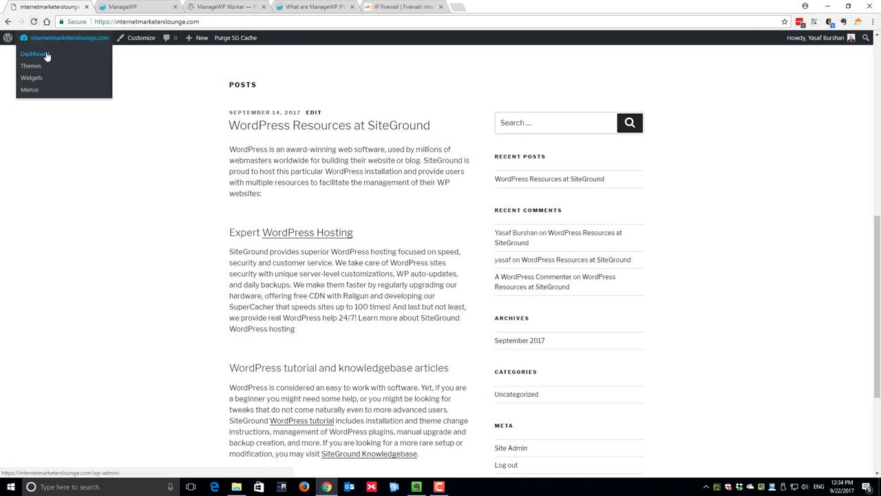
Check the restored post shows as Published in Posts, then return to ManageWP backups
click(33, 52)
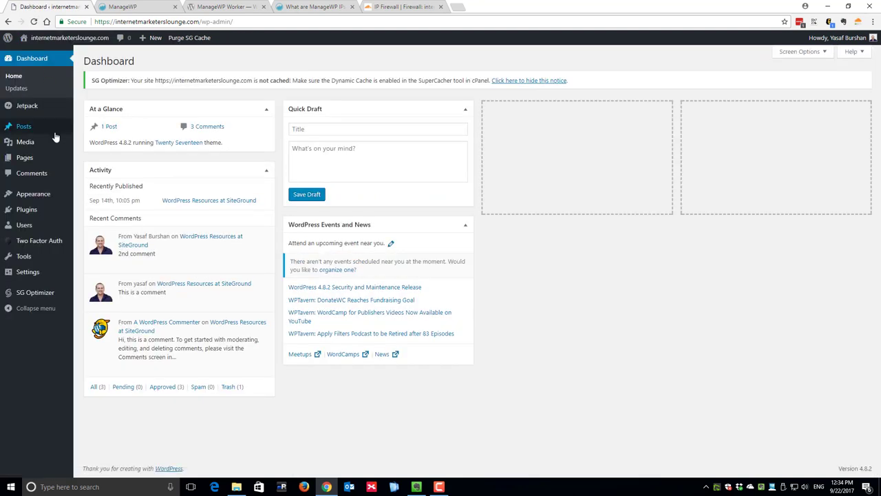
click(23, 127)
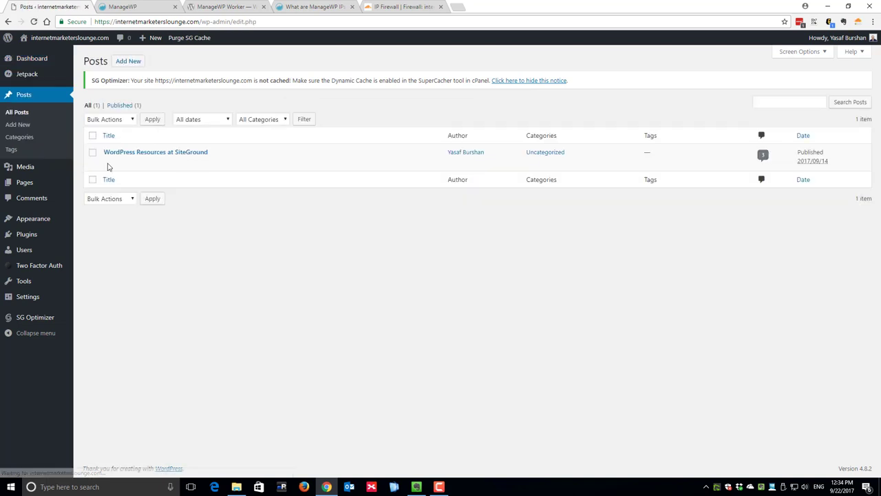
mouse_move(206, 222)
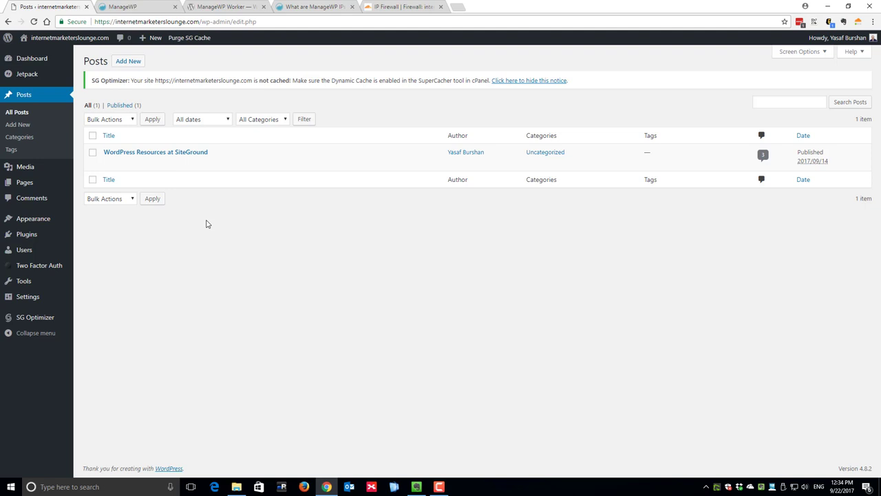
click(135, 6)
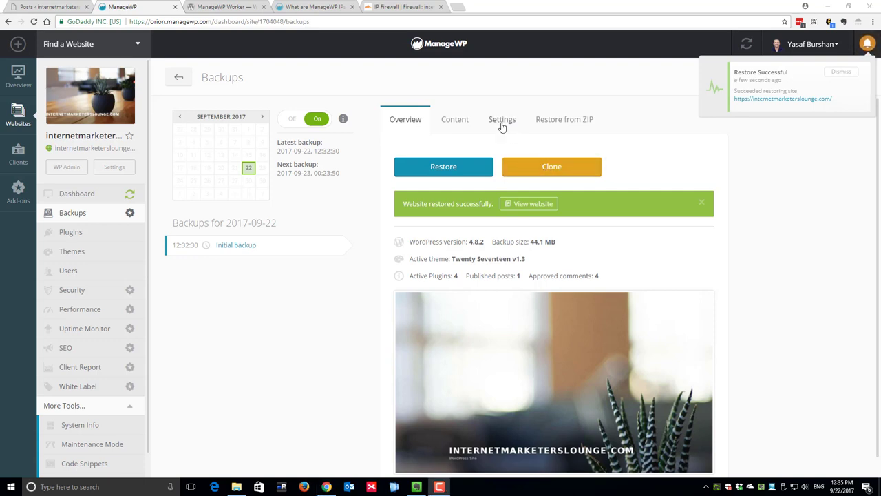
click(501, 118)
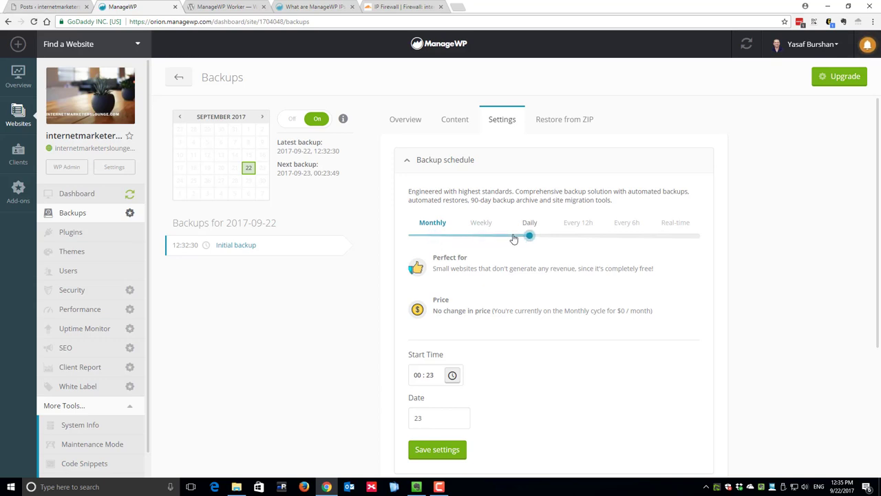
click(529, 222)
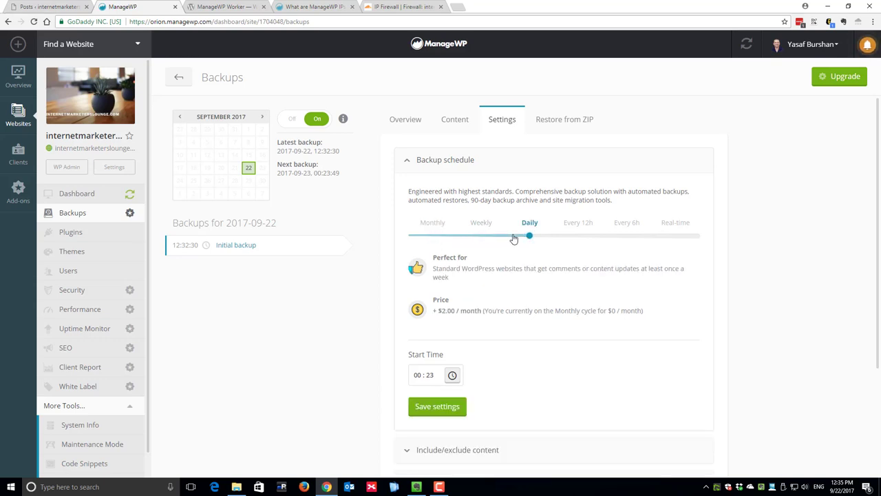
mouse_move(498, 263)
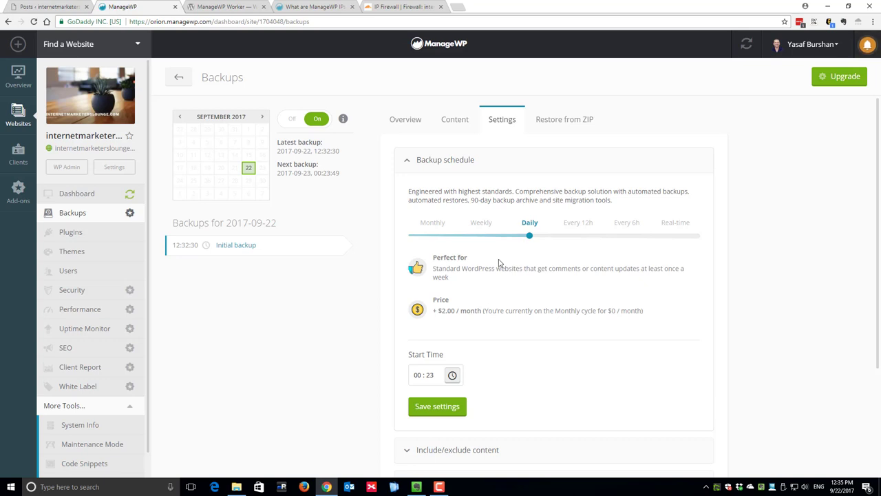
mouse_move(523, 311)
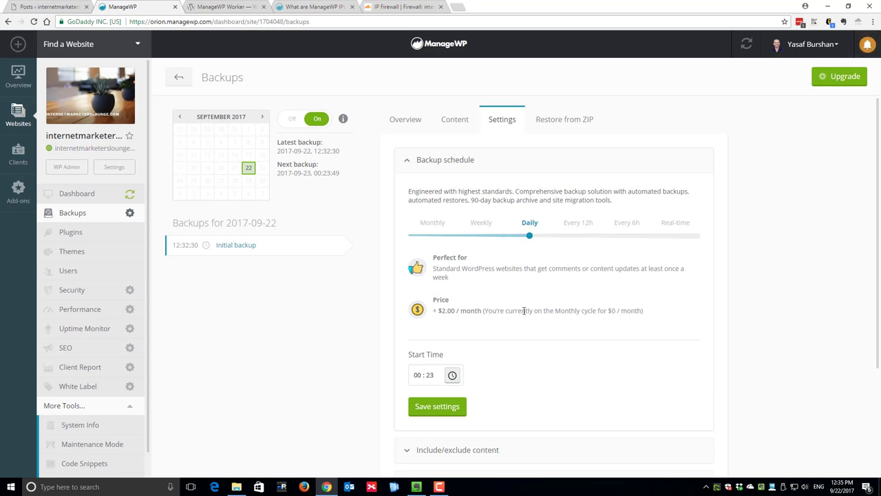
mouse_move(551, 236)
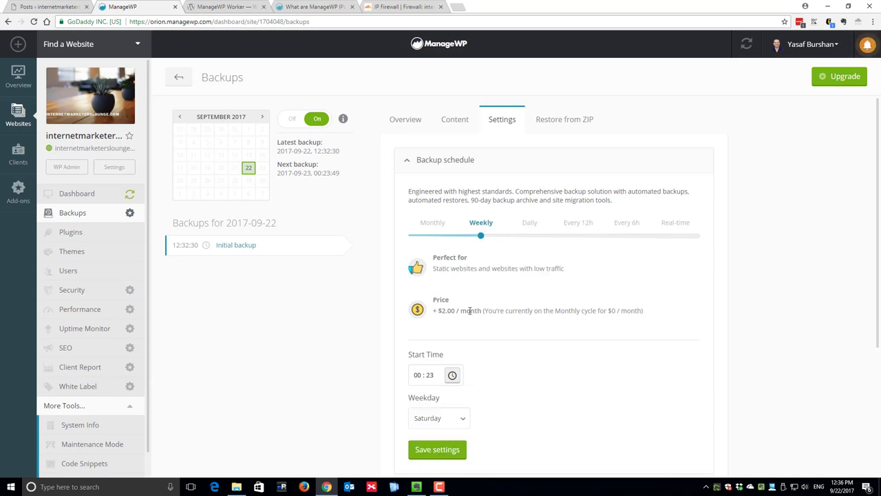
click(528, 222)
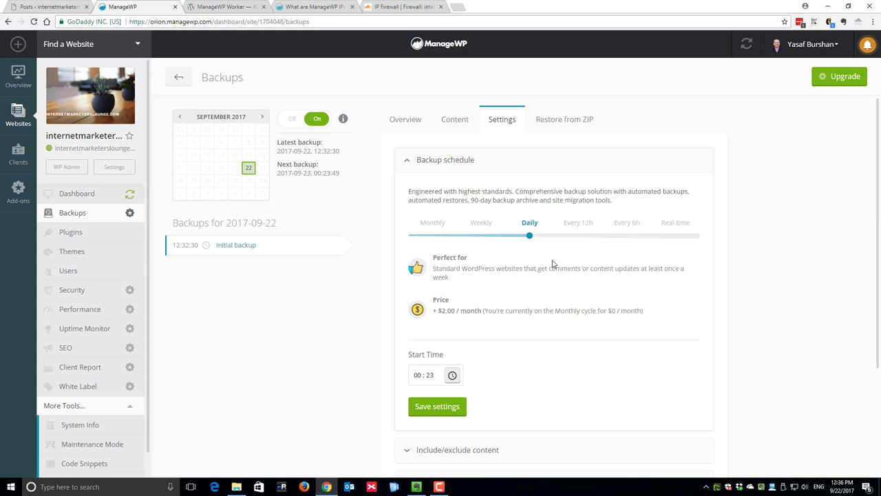
click(578, 222)
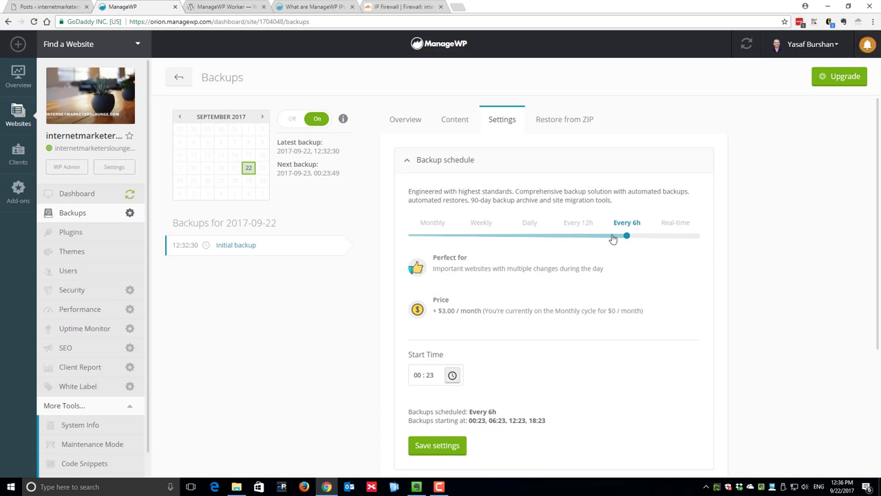
click(675, 222)
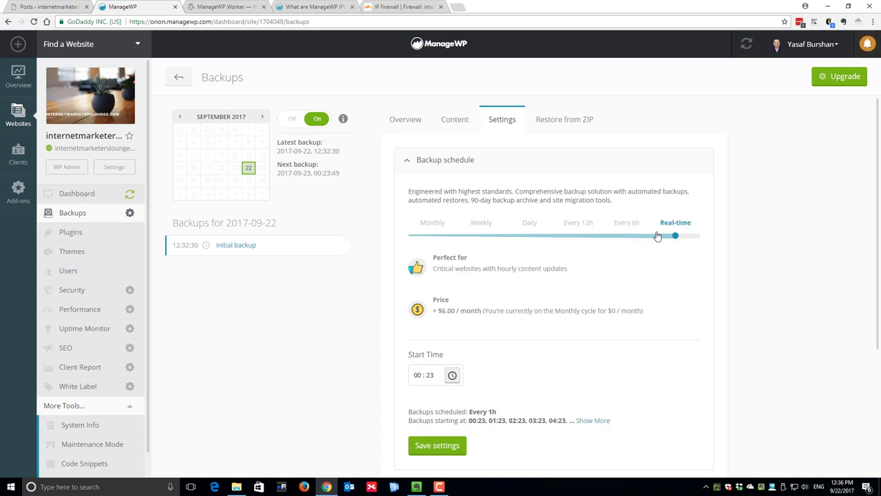
click(529, 221)
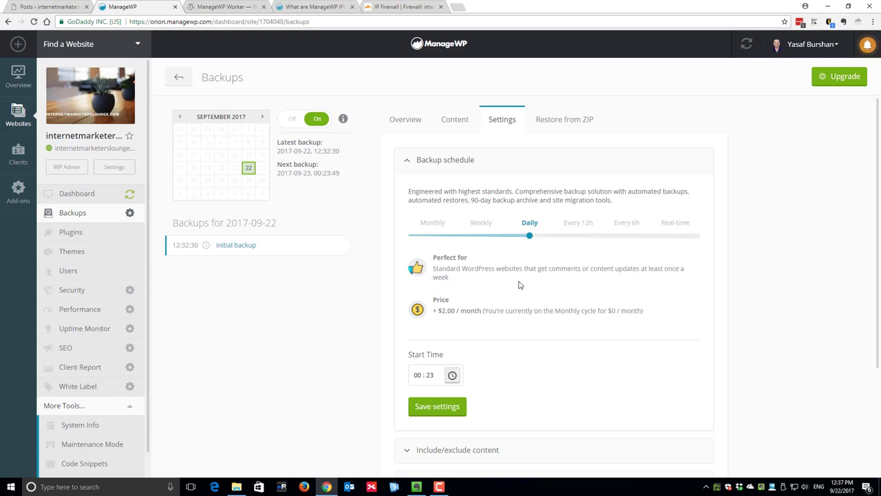
click(404, 118)
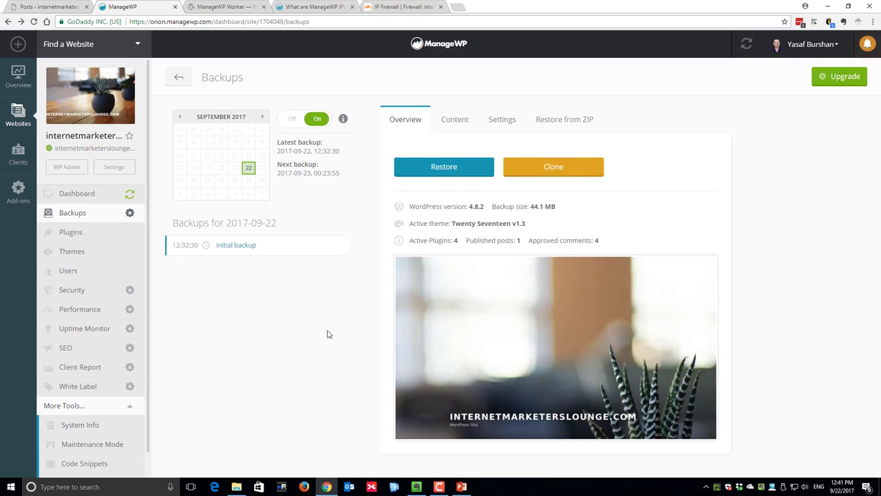